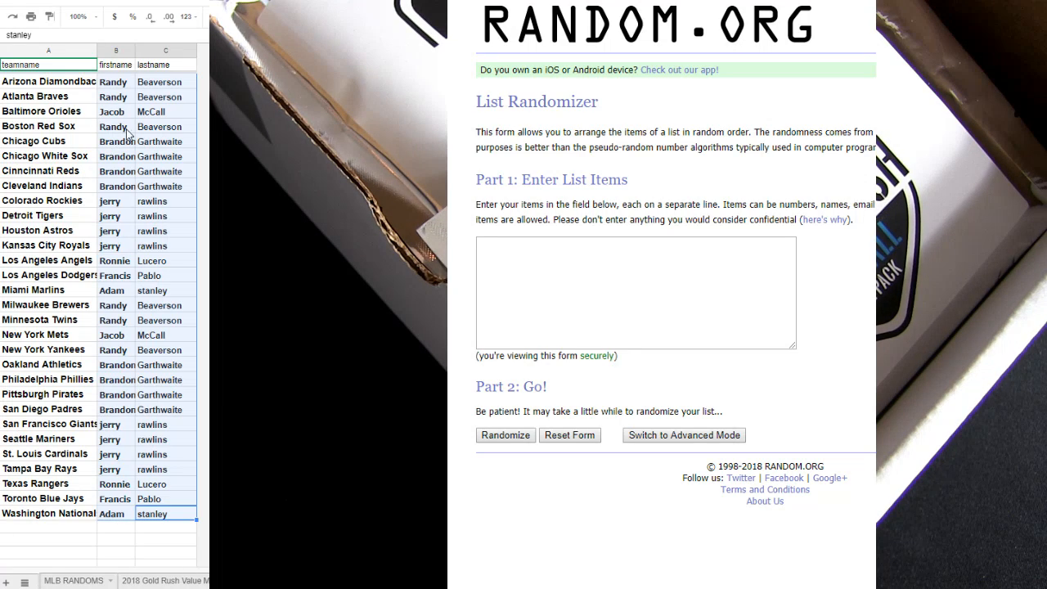
Step: Paste the copied first and last names into the List Randomizer's items box
right_click(635, 292)
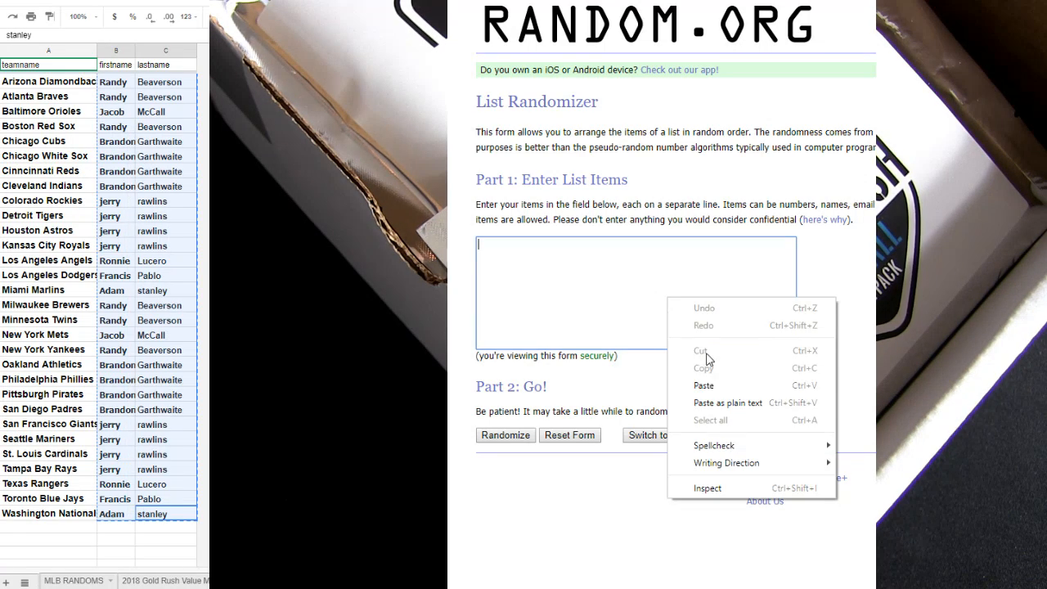
left_click(703, 386)
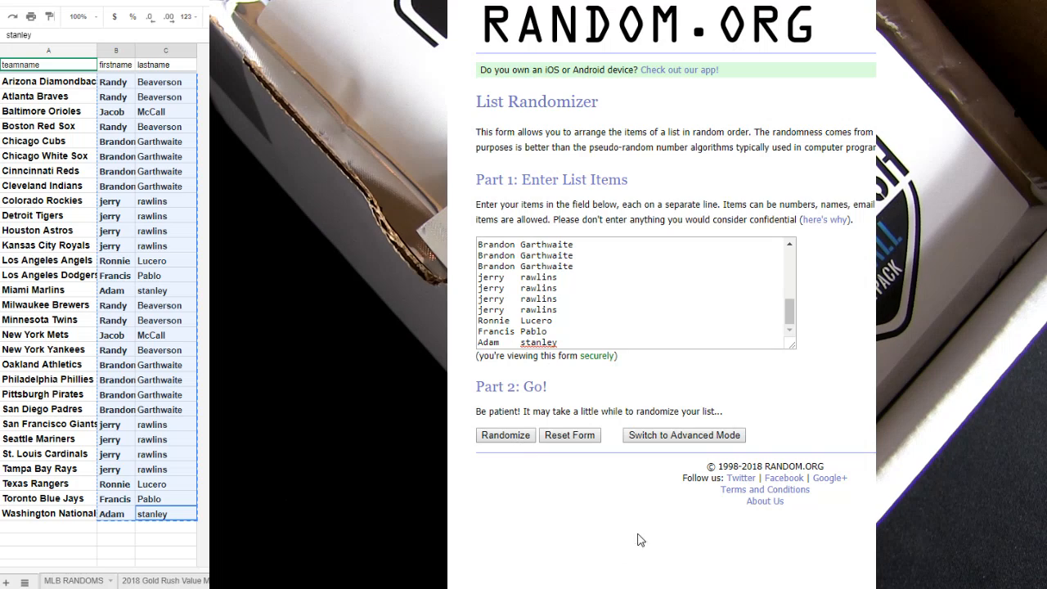
Step: Randomize the 30 names and paste the shuffled order into the sheet's firstname column
left_click(503, 435)
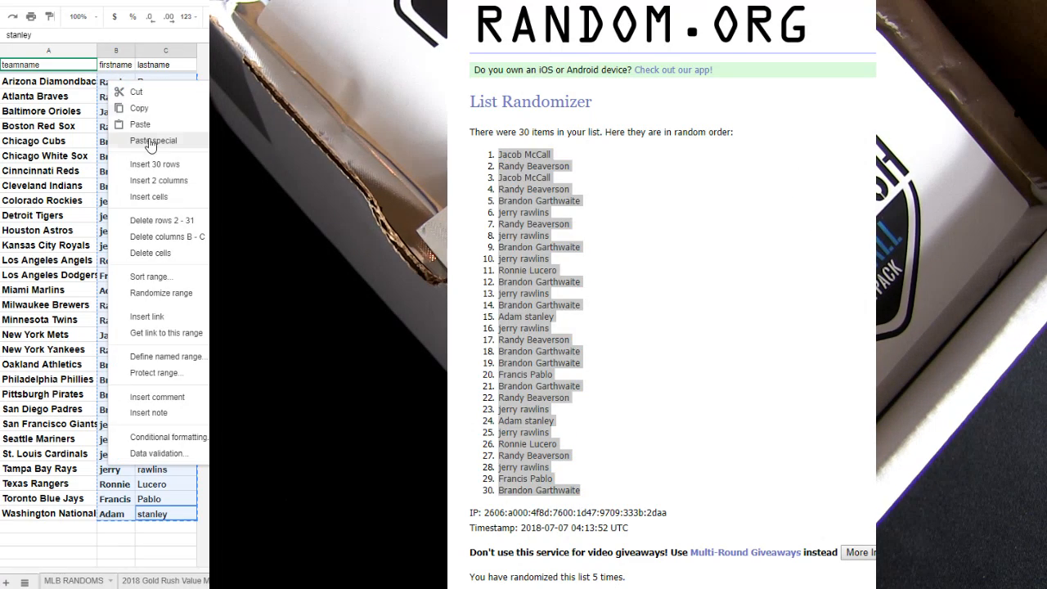
left_click(154, 141)
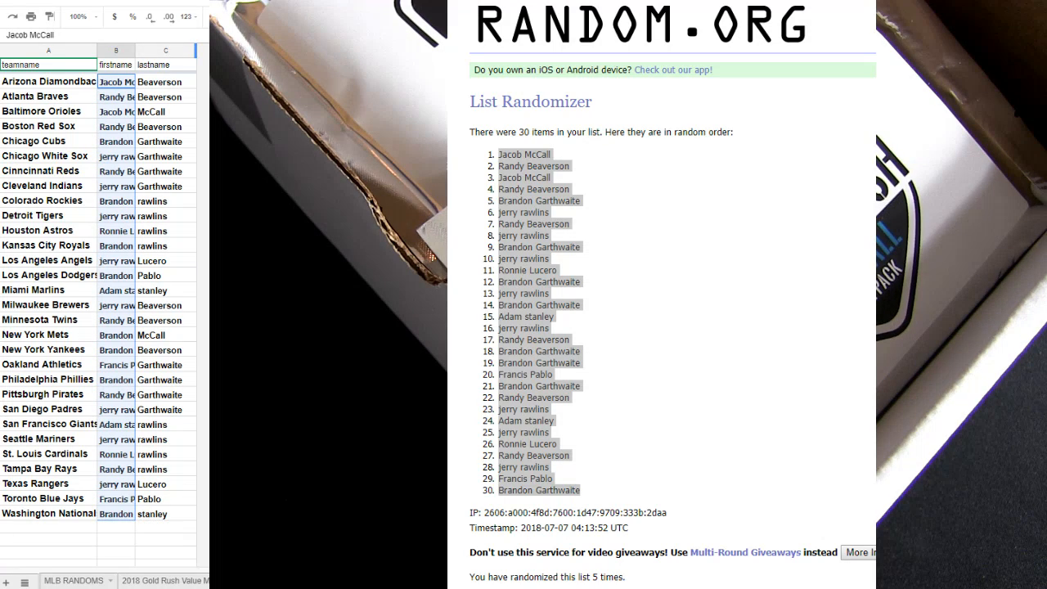